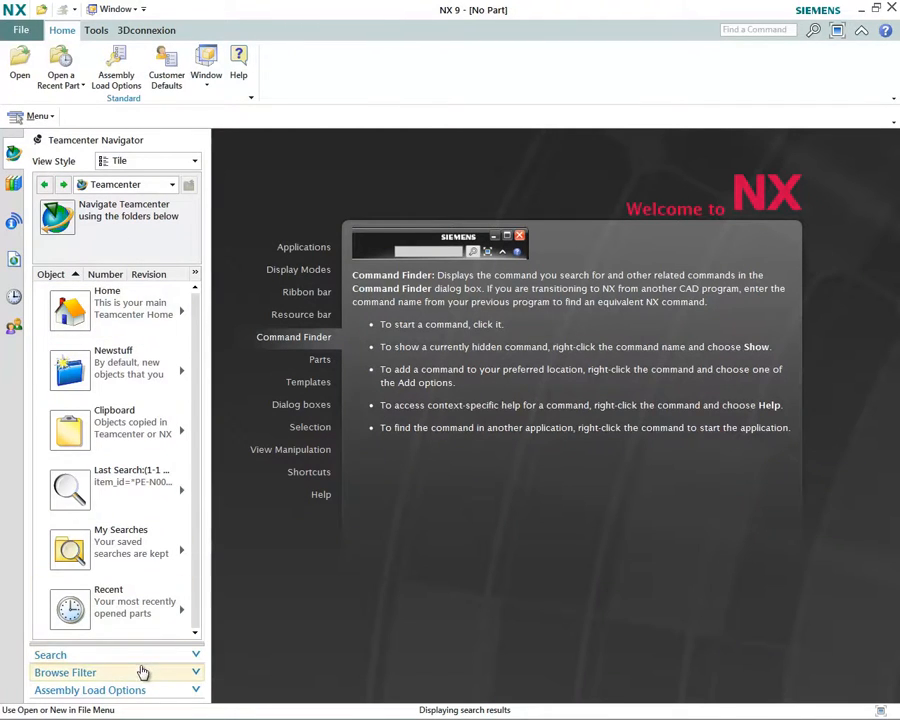
- Search Teamcenter for item PE-N000001 and open its snowblower assembly from the result
left_click(50, 654)
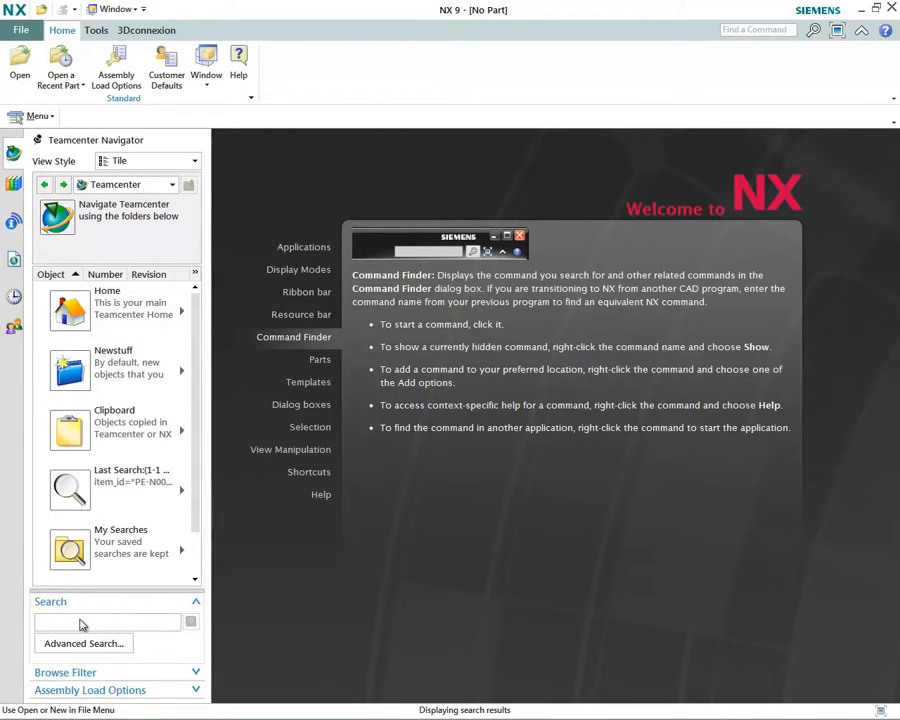
type("PE-N000001")
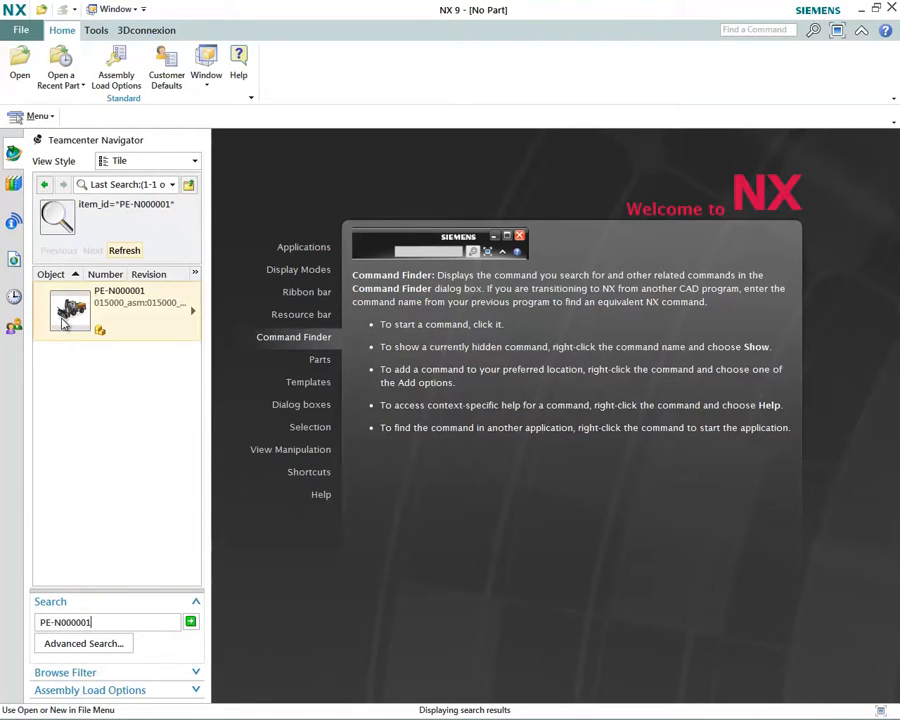
right_click(70, 310)
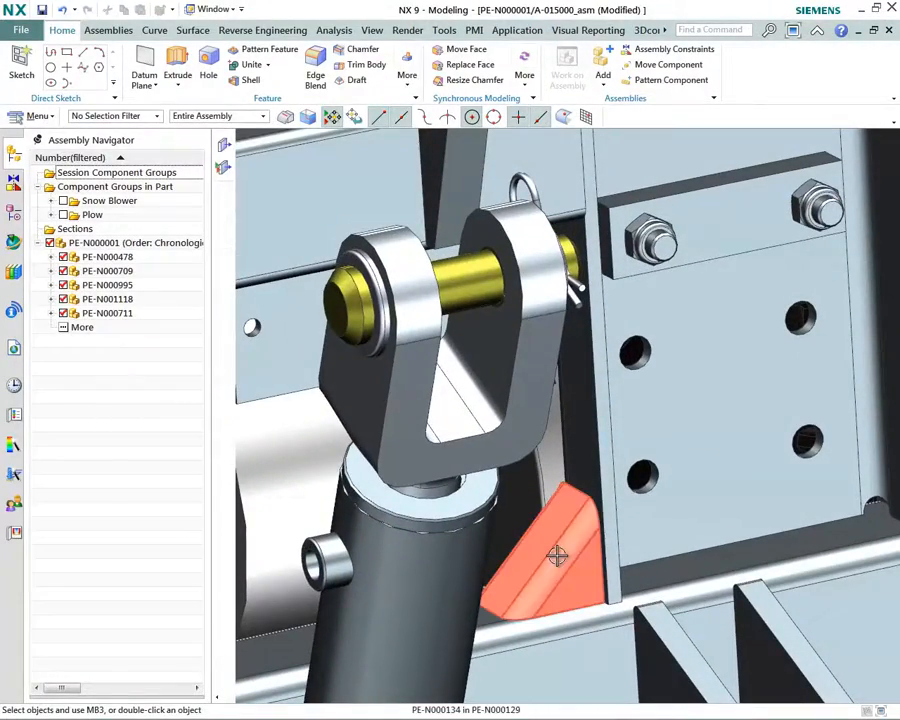
- Make the orange bracket the work part and move its selected faces 50 mm with Move Face
left_click(556, 556)
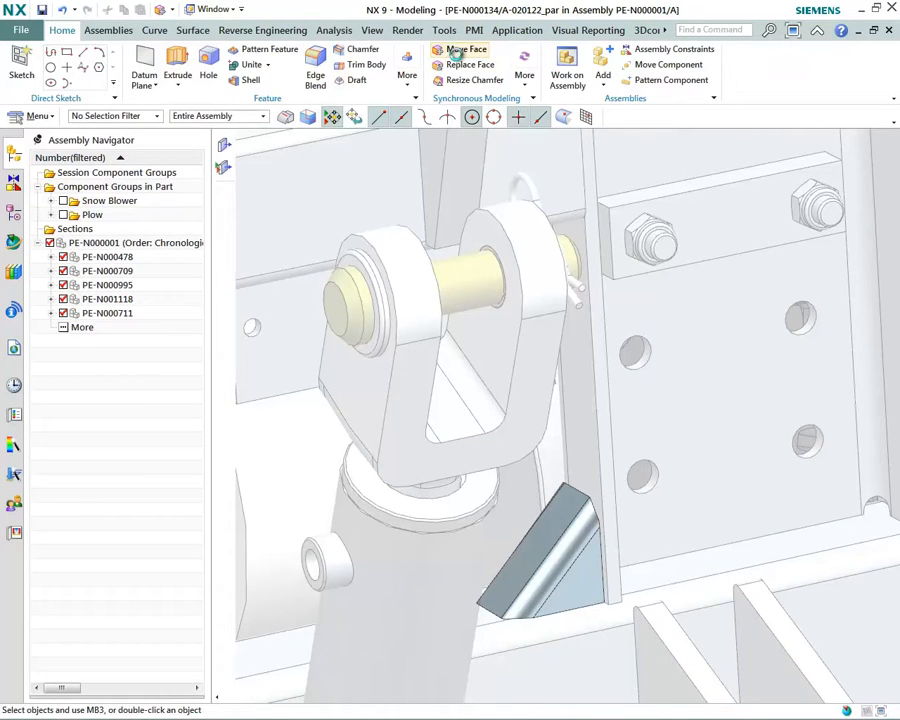
left_click(466, 48)
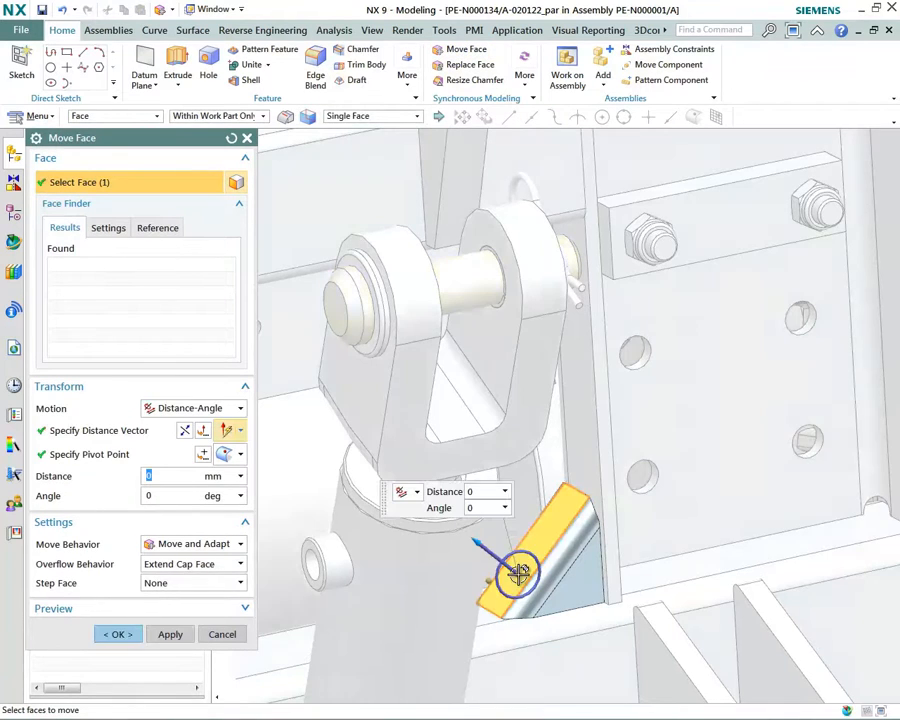
left_click(518, 576)
type("50")
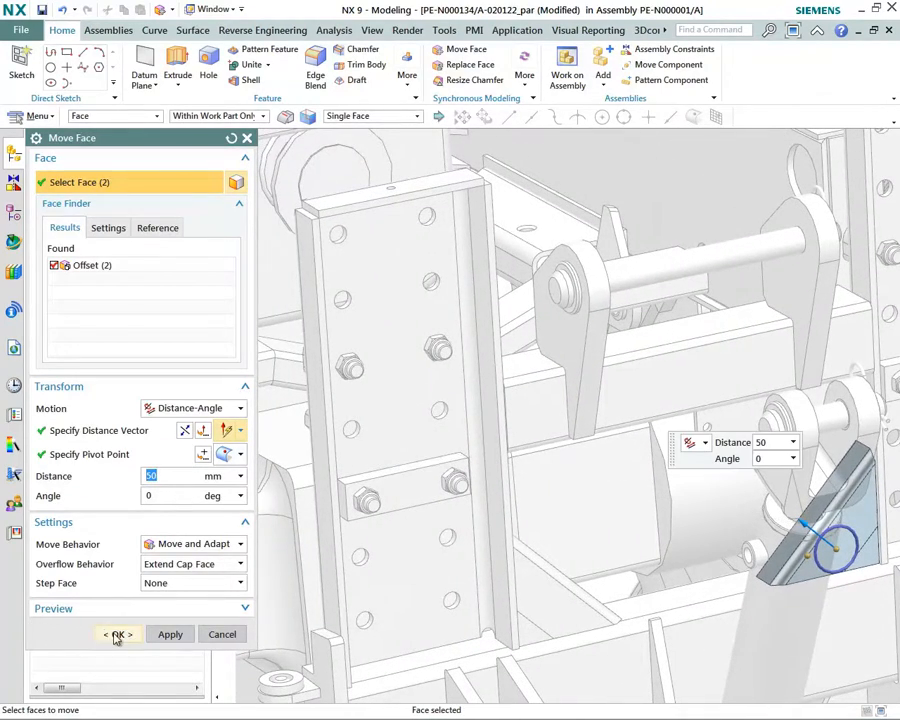
left_click(116, 634)
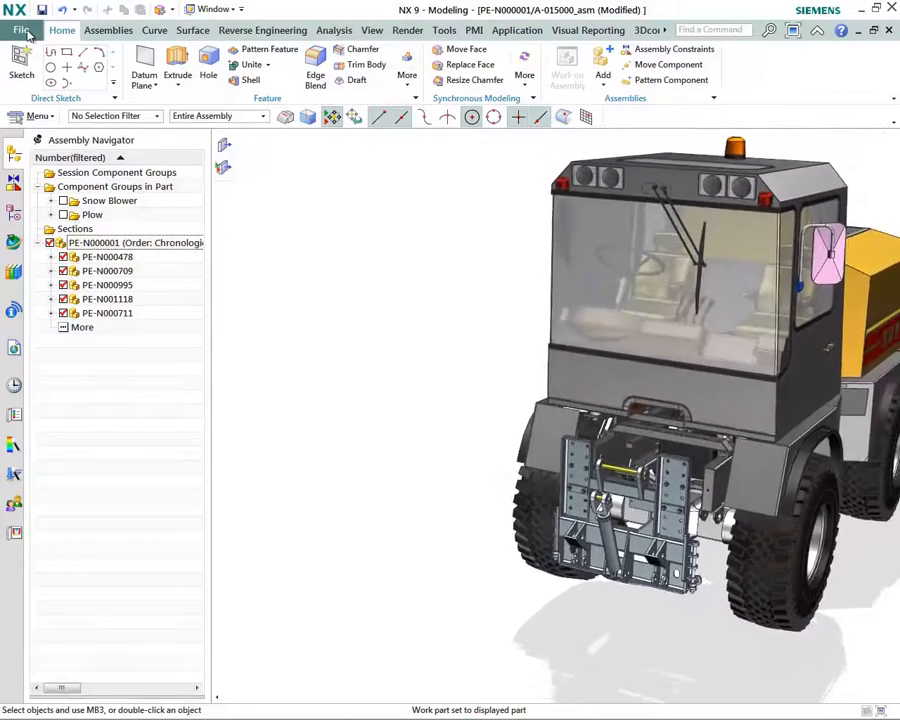
- Save the modified snowblower assembly via the File menu
left_click(22, 30)
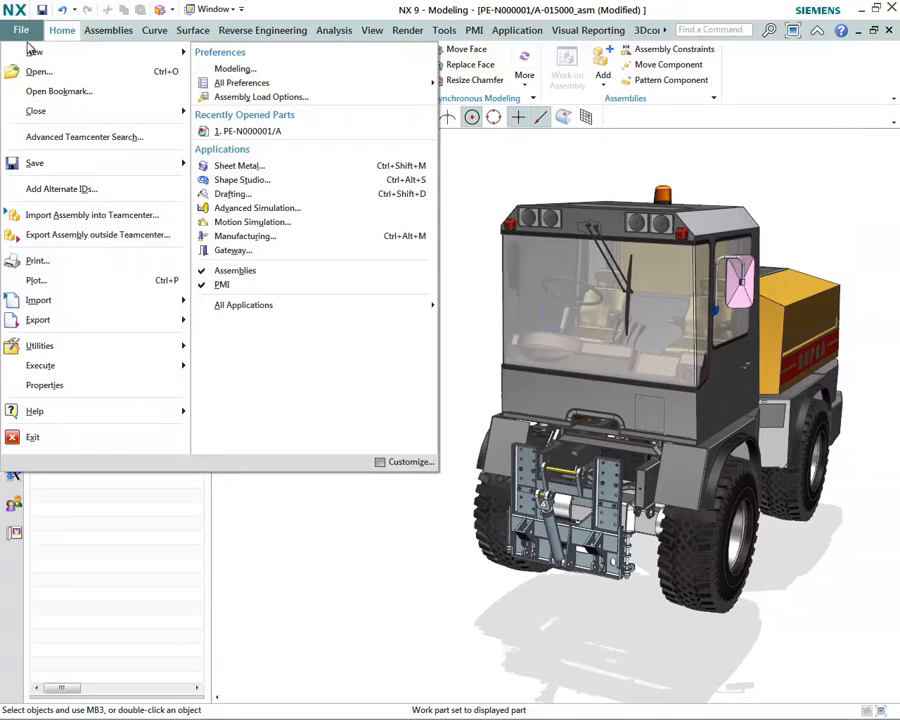
mouse_move(36, 162)
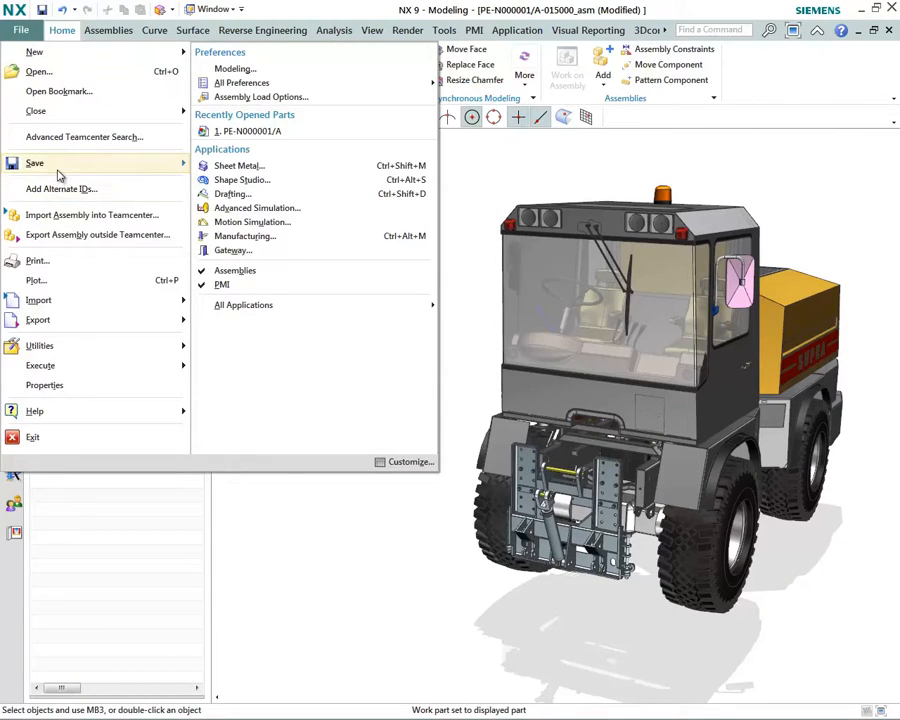
mouse_move(34, 162)
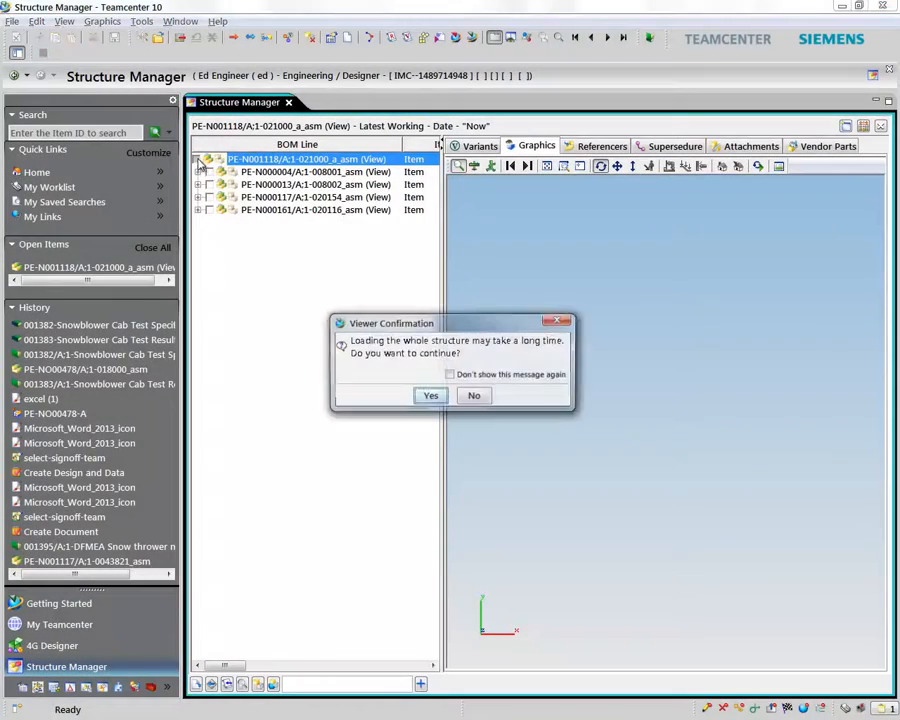
- Confirm loading the whole PE-N000001 structure in the viewer and orbit the plow vehicle
left_click(430, 396)
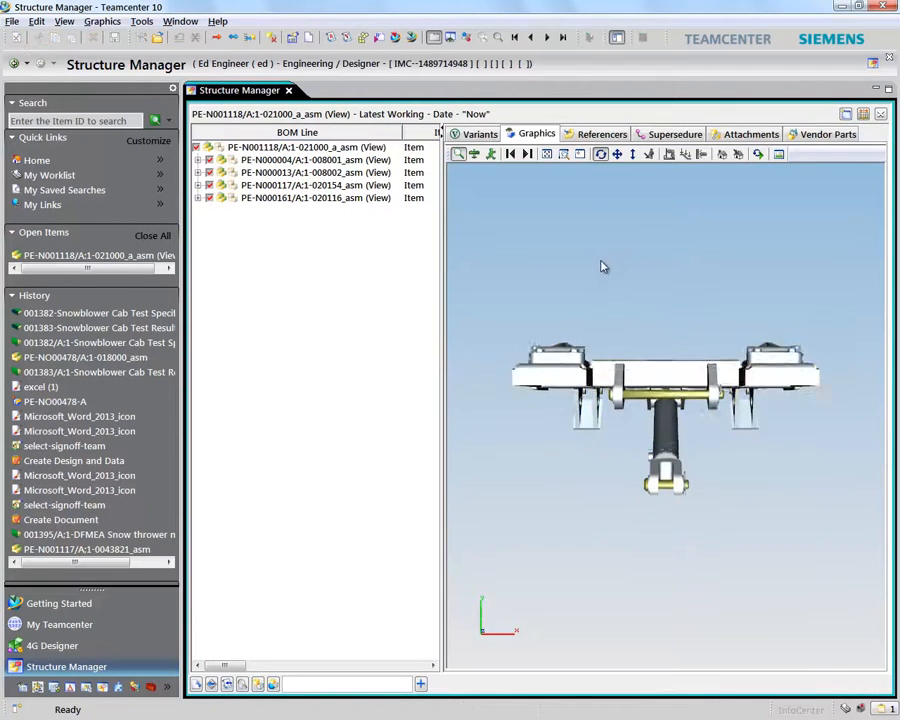
left_click_drag(604, 266, 868, 412)
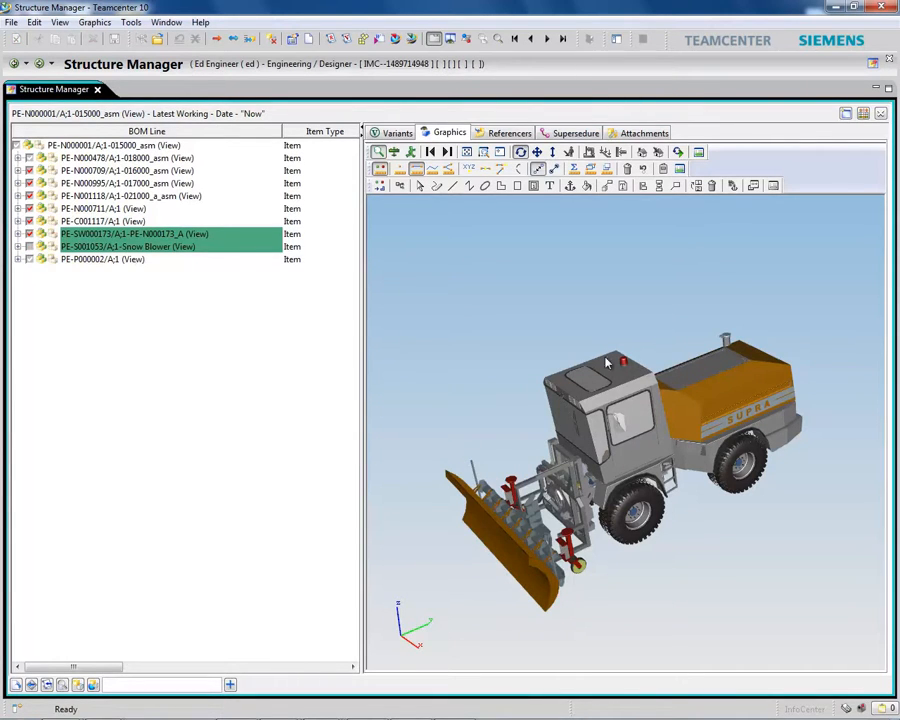
left_click_drag(604, 360, 612, 436)
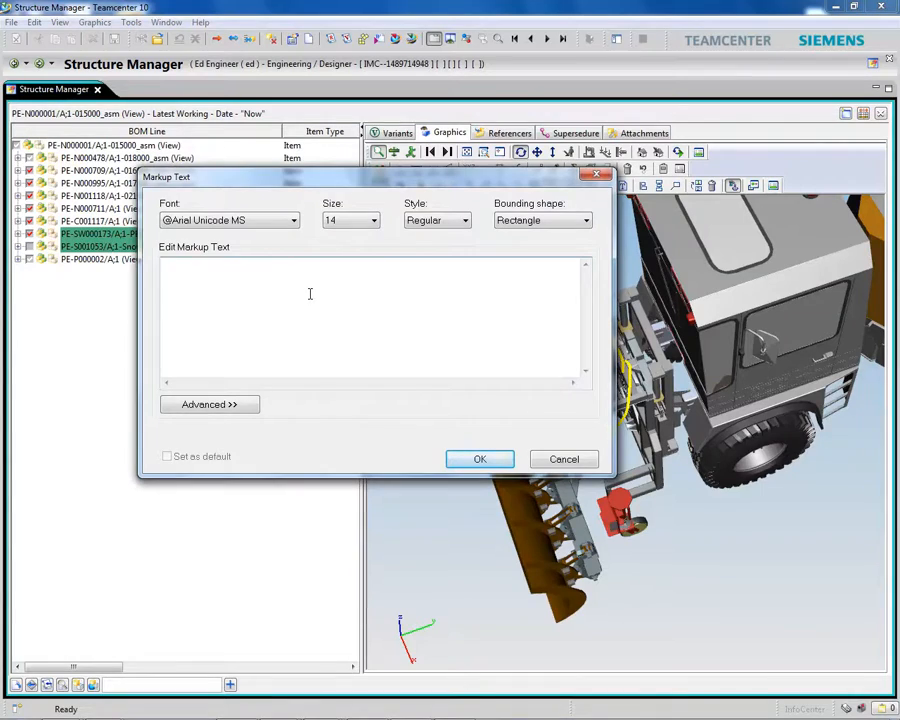
- Enter the markup text 'Missing Parts for Plow Configuration' and confirm it
type("Missing Parts for Plow Configuration")
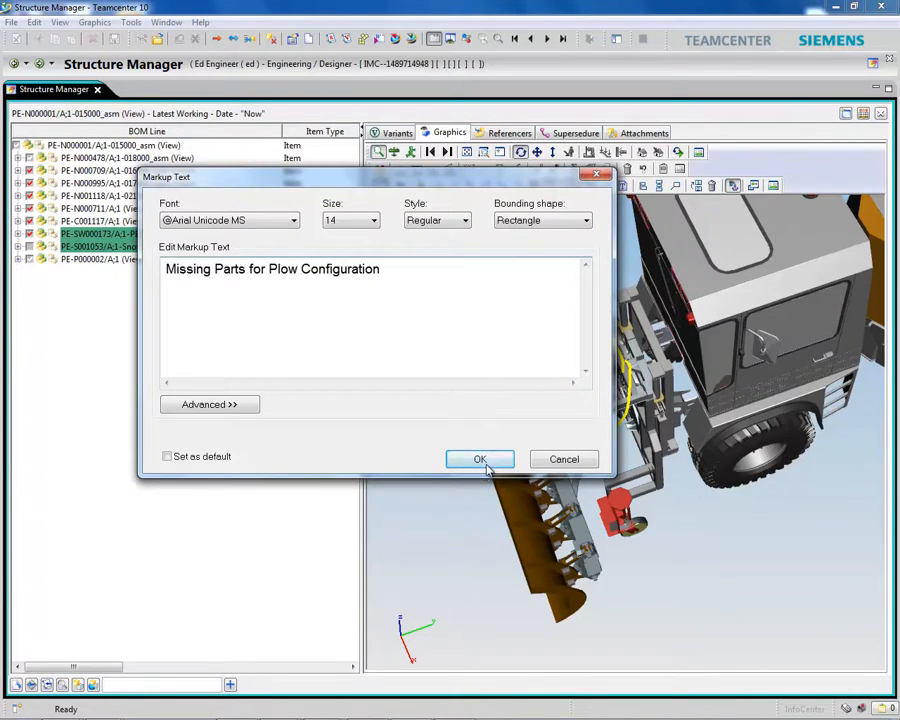
left_click(480, 458)
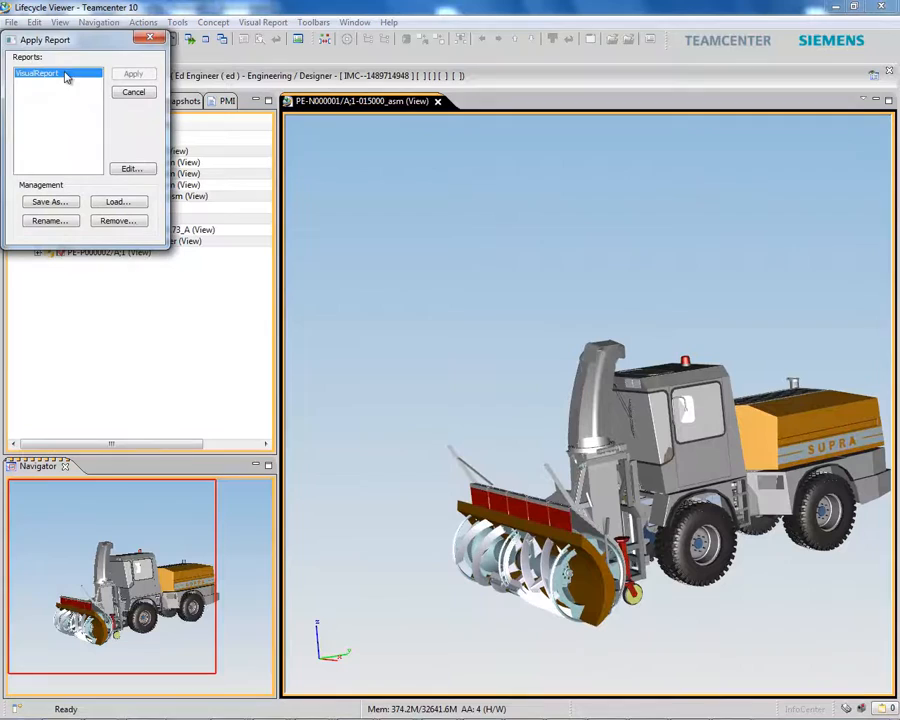
- Apply the CAD-source report and highlight Catia, SolidWorks and Inventor parts in its legend
left_click(132, 72)
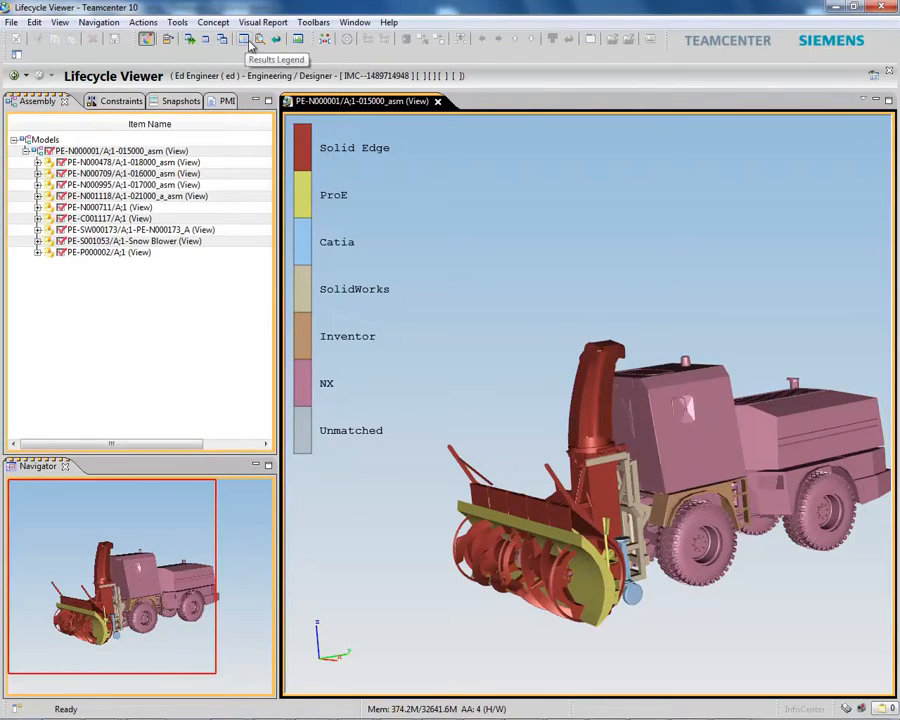
left_click(244, 40)
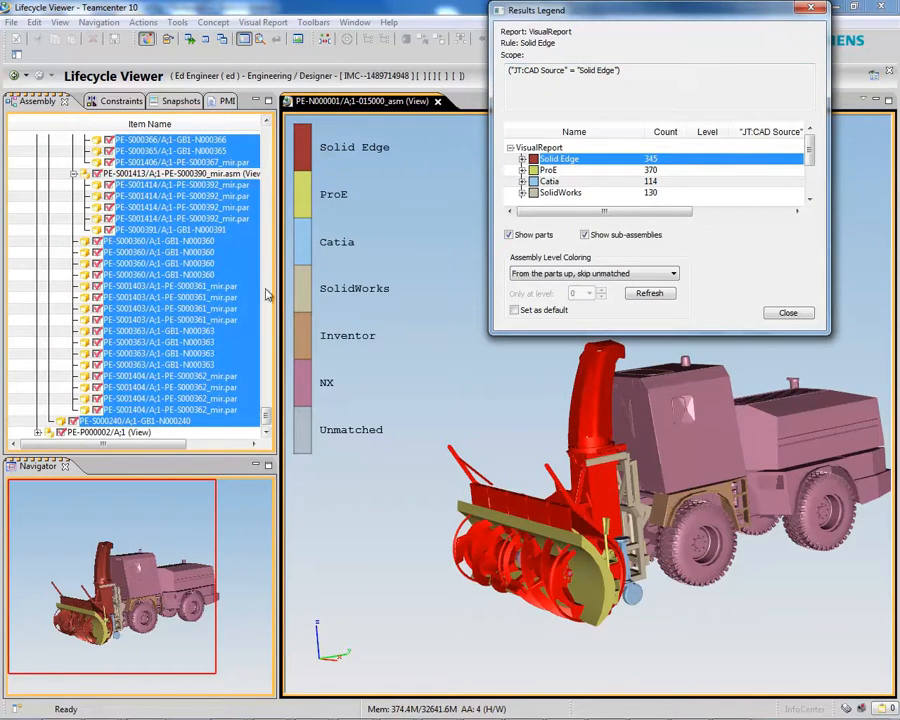
mouse_move(504, 340)
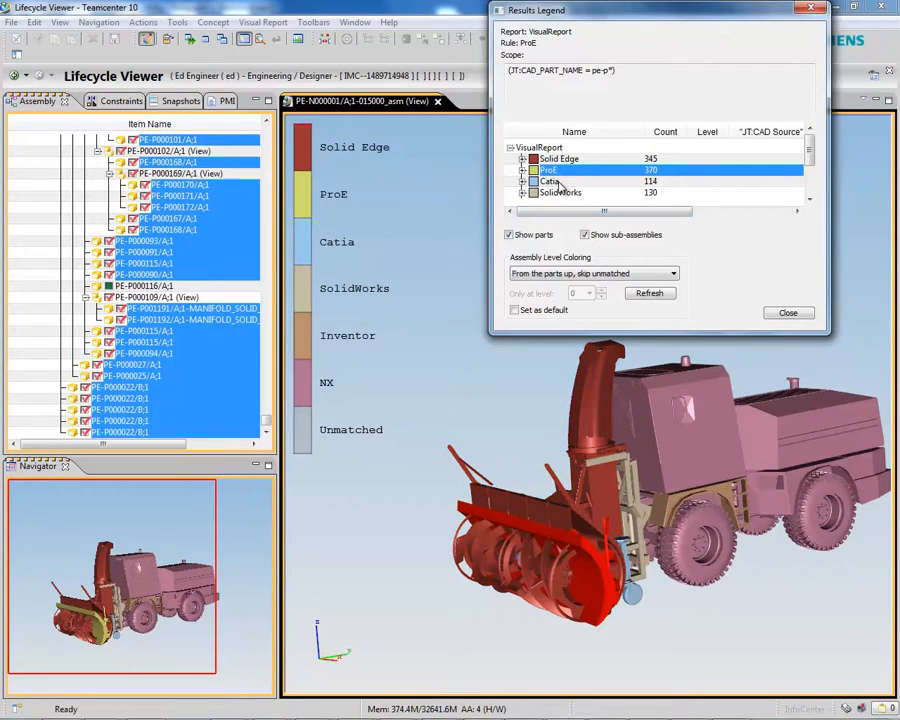
left_click(560, 180)
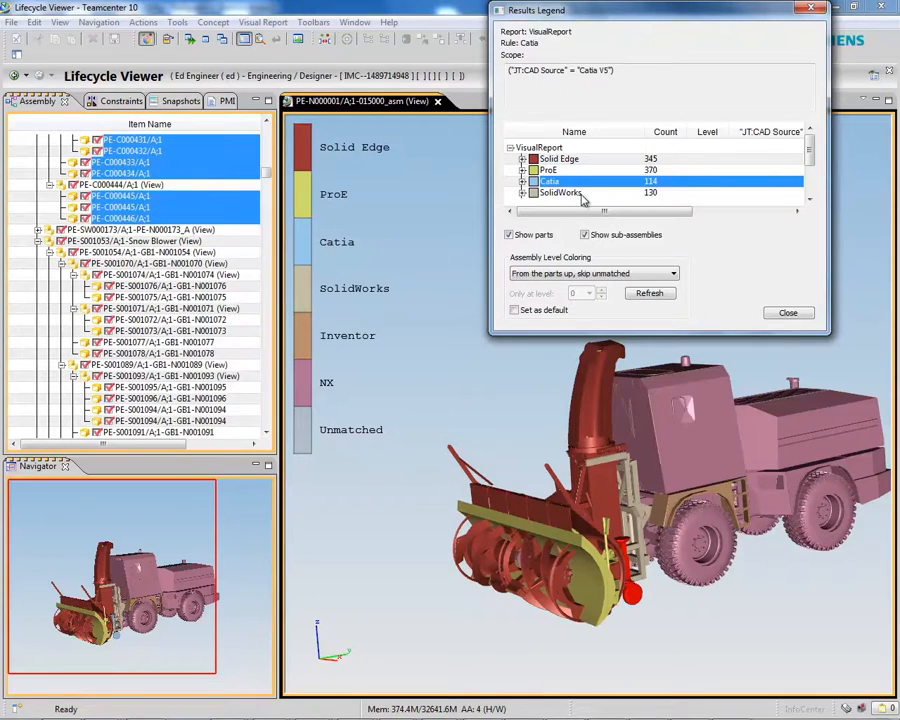
left_click(560, 192)
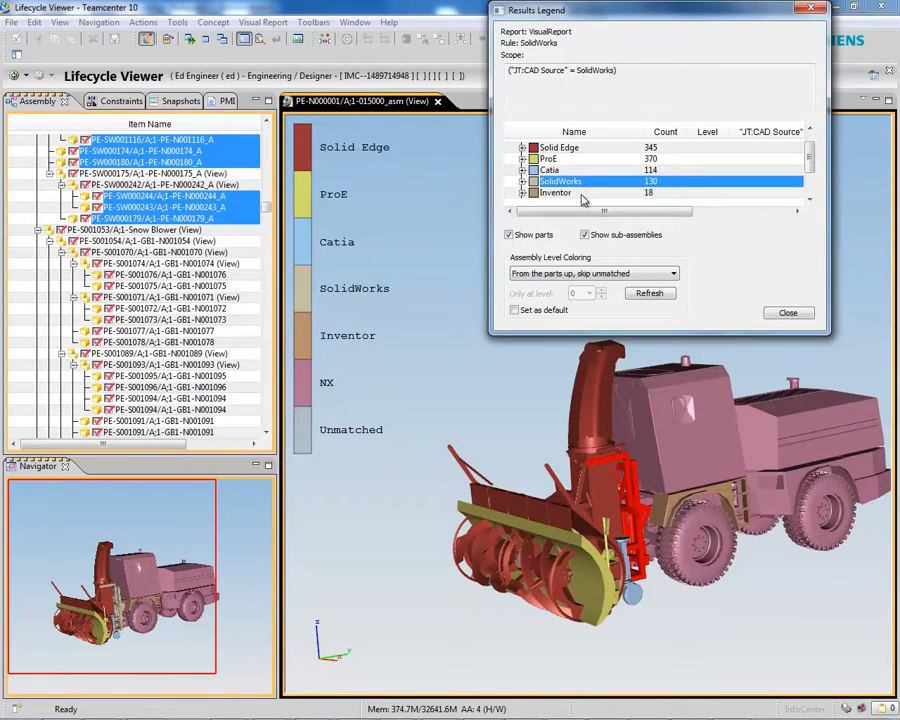
left_click(554, 192)
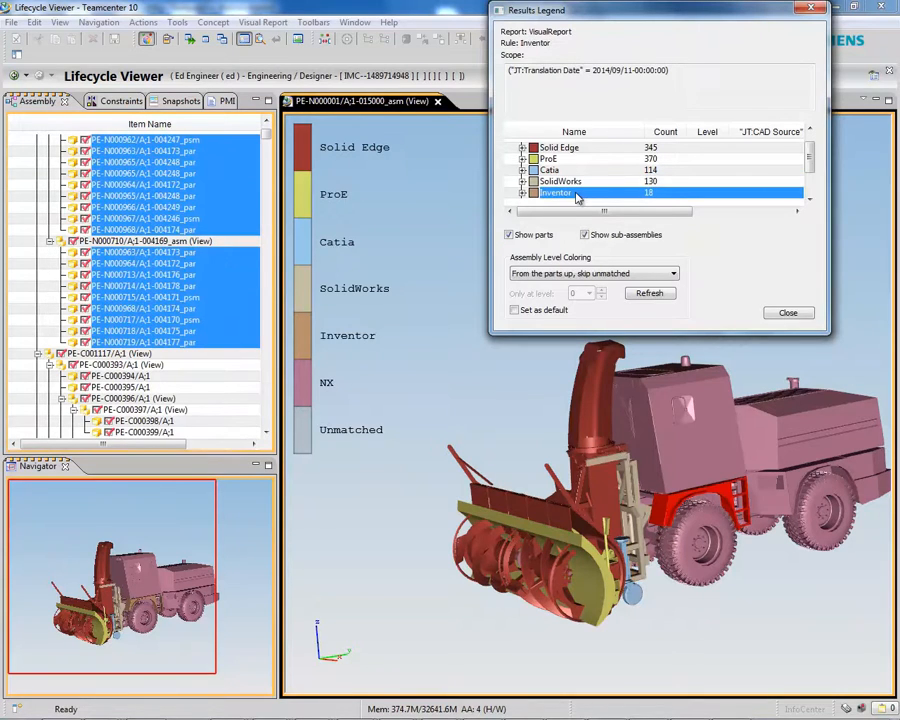
left_click(560, 192)
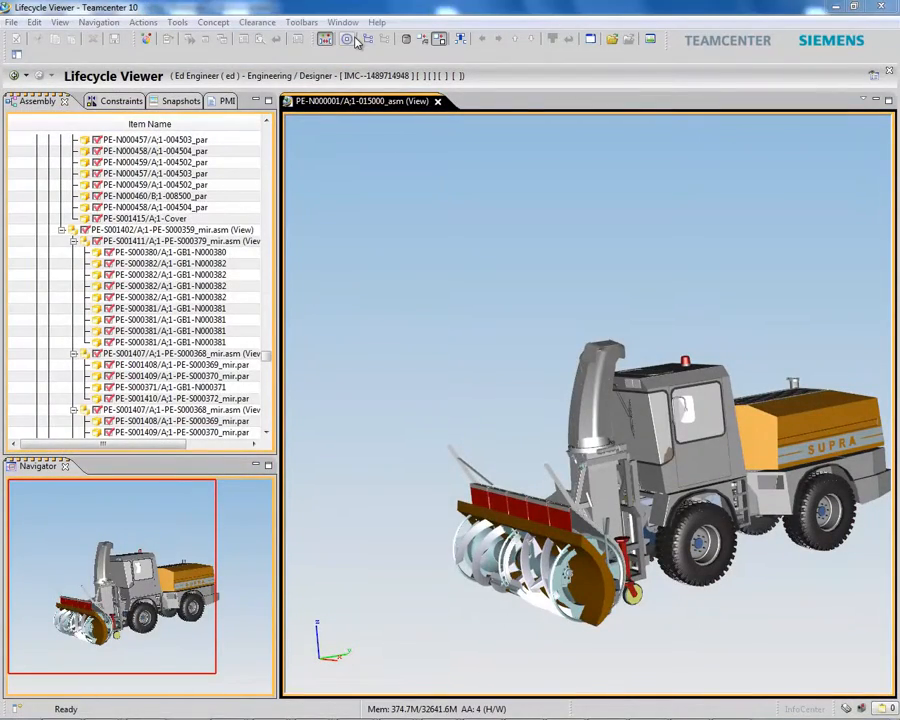
- Run a general clearance check with 0 minimum clearance and select Result 1
left_click(324, 40)
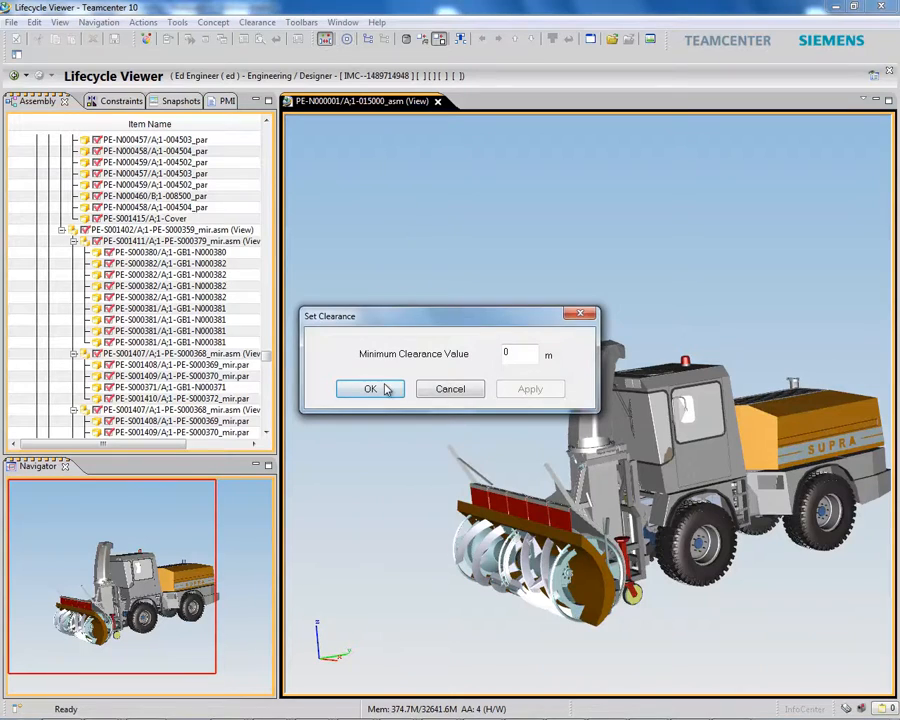
left_click(370, 388)
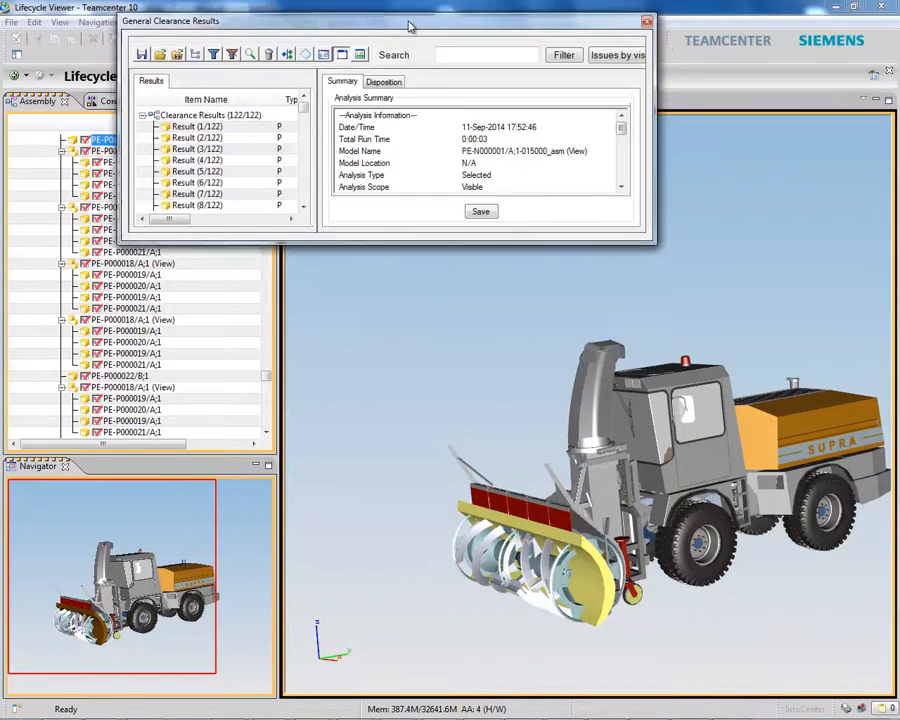
left_click_drag(408, 20, 528, 12)
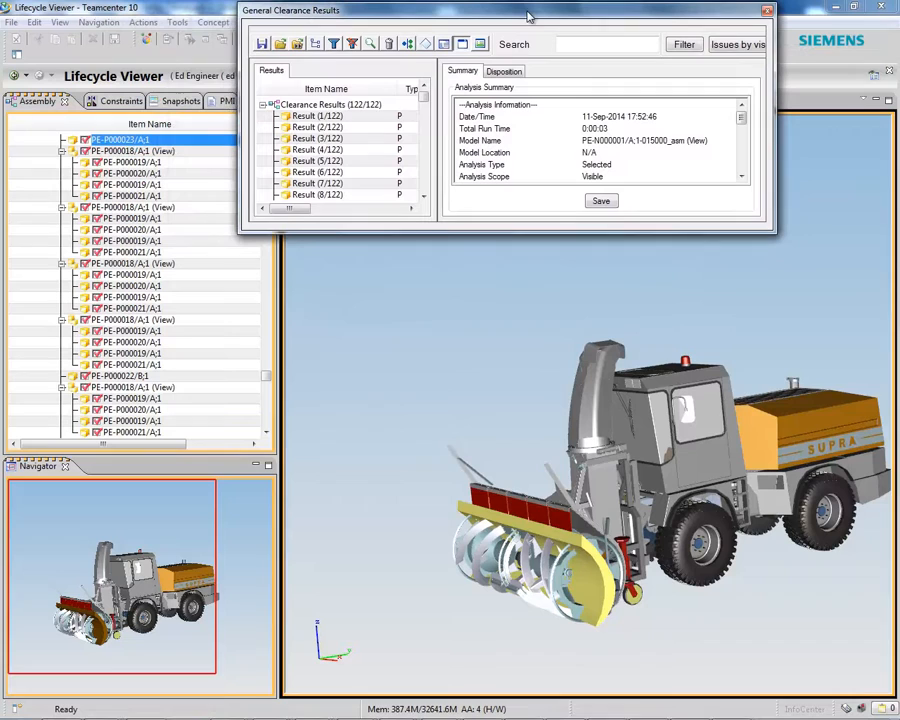
left_click(320, 114)
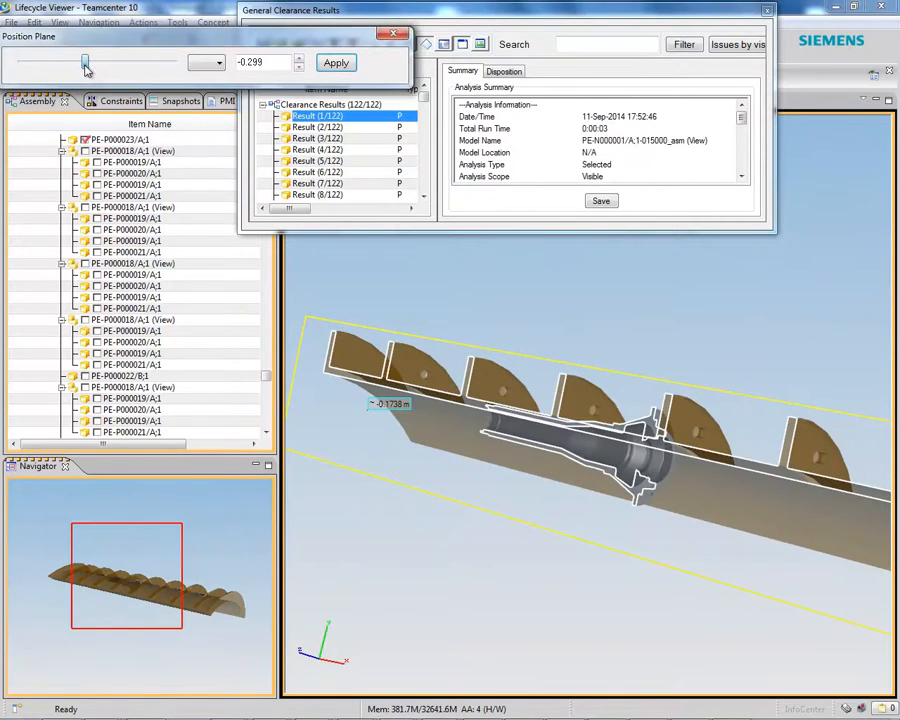
- Slide the section plane from -0.295 to -0.052 to slice through the auger
left_click_drag(84, 62, 118, 62)
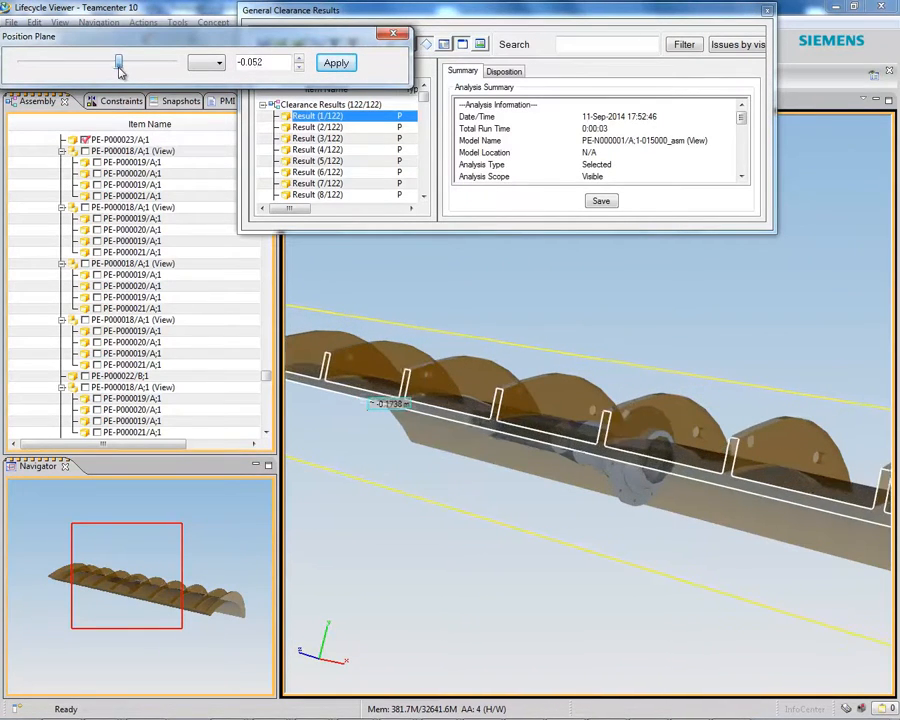